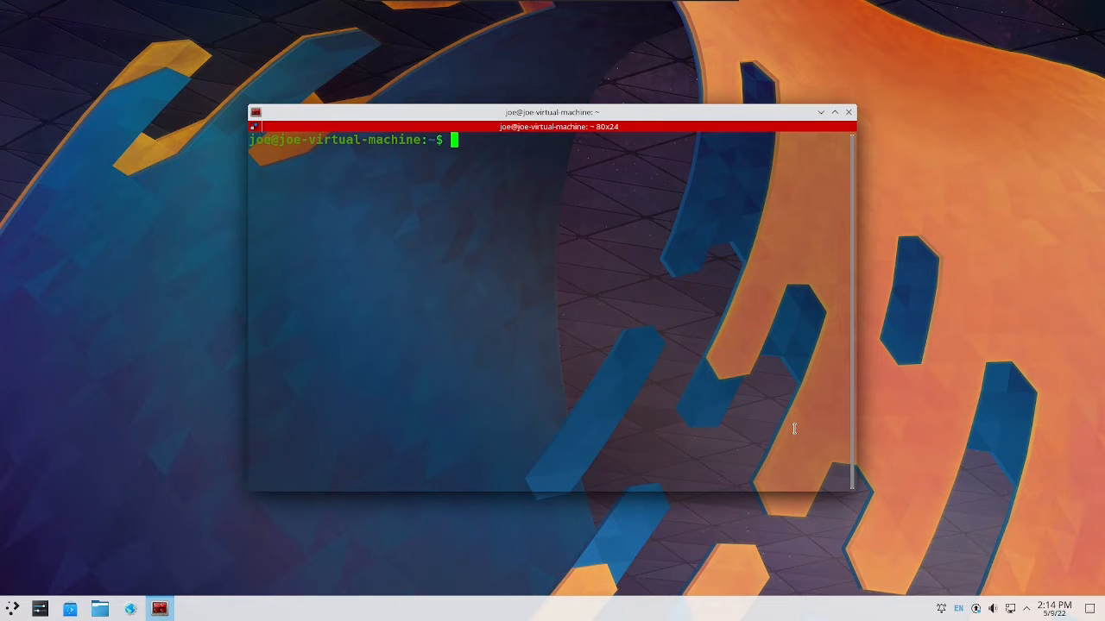
type("sudo")
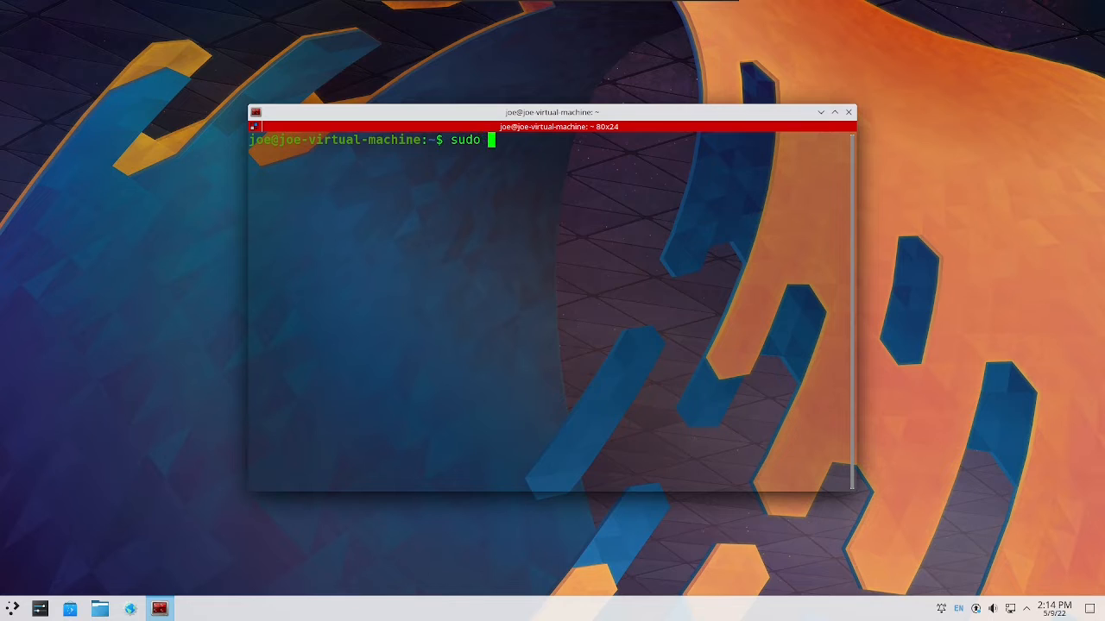
type("dpk")
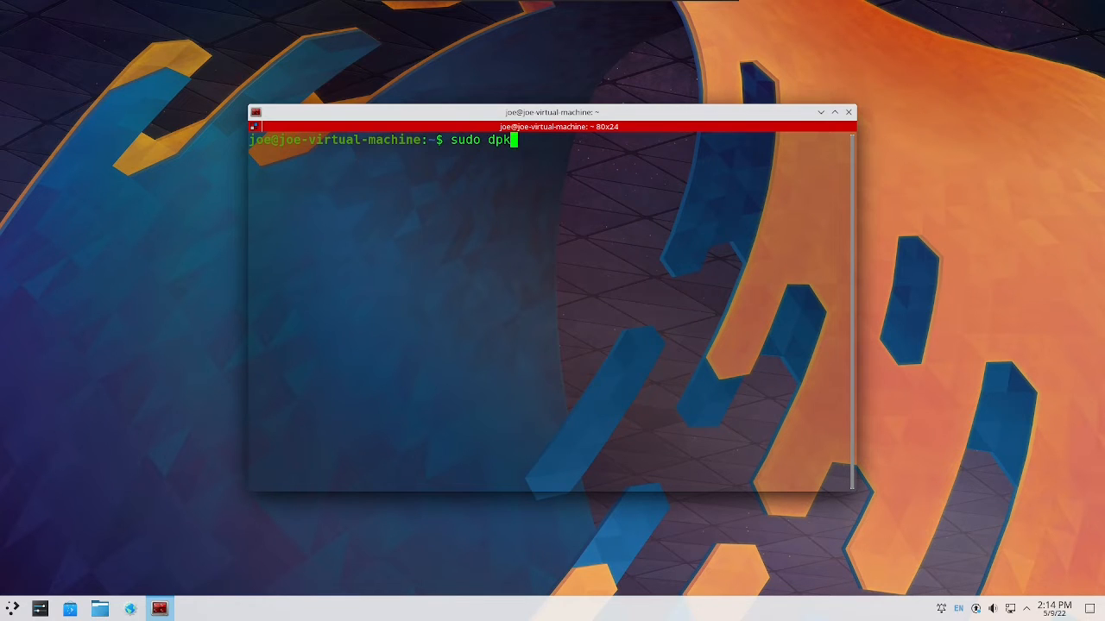
type("g-reconfig")
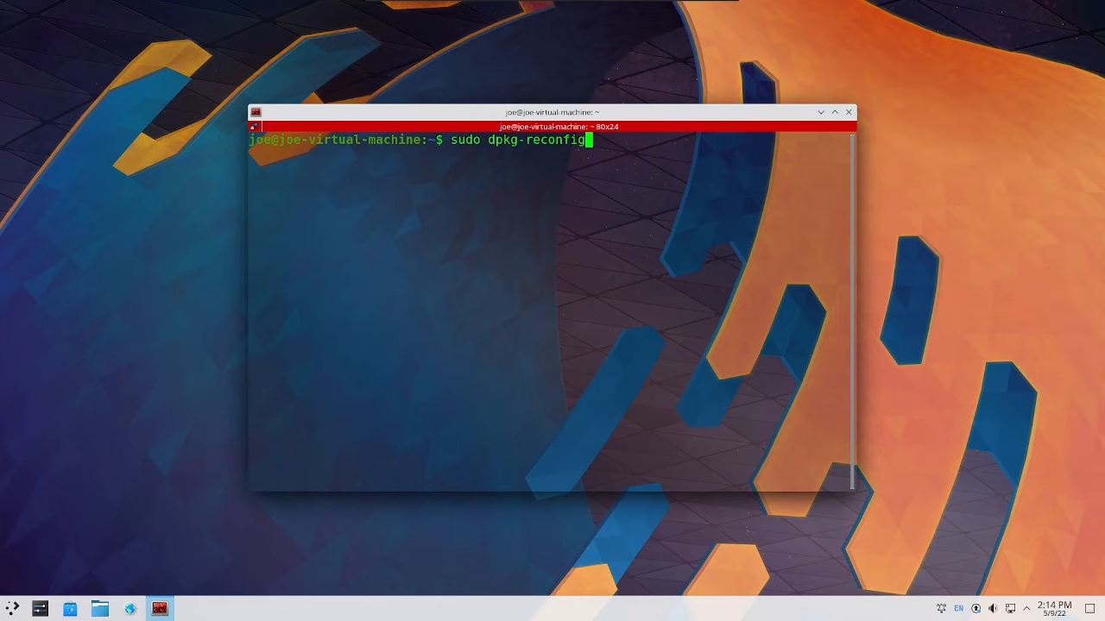